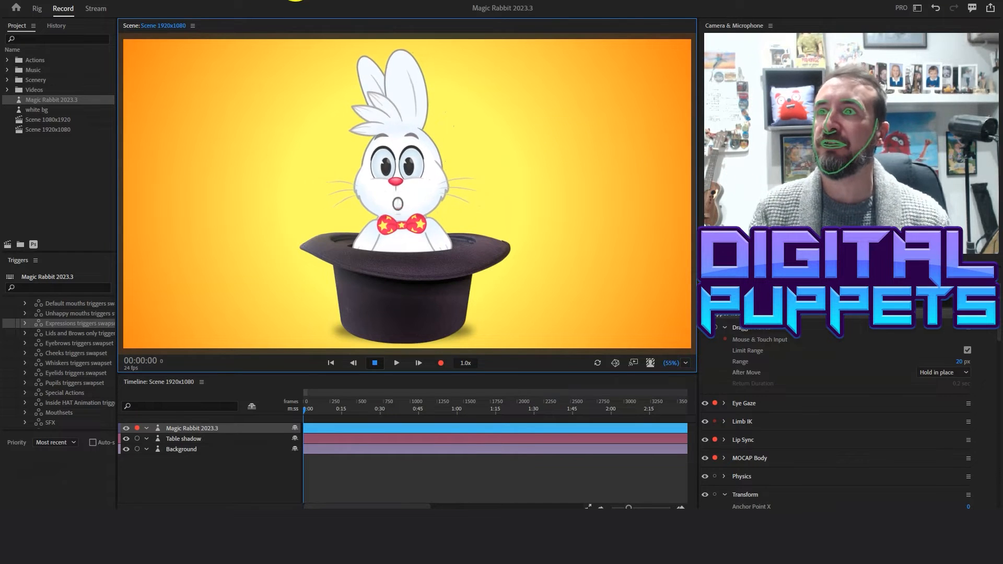
# Step: Switch to Rig mode and open the Magic Rabbit 2023.3 puppet
pyautogui.click(36, 8)
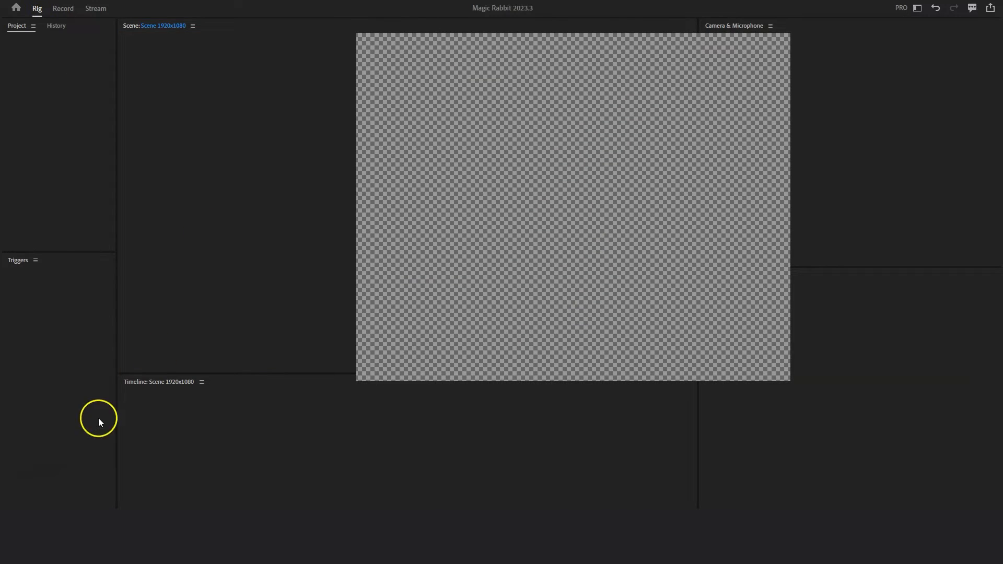
pyautogui.doubleClick(52, 99)
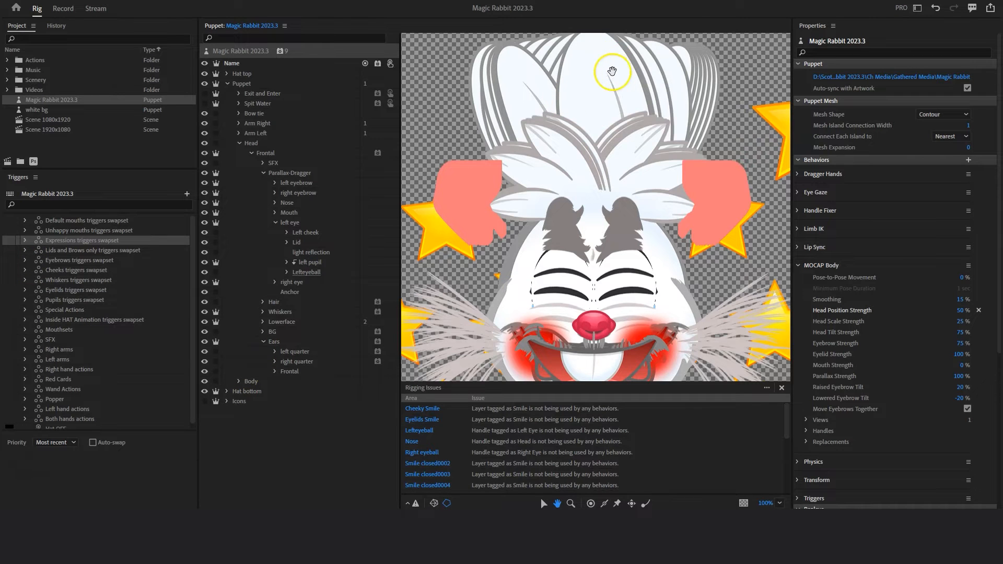
pyautogui.moveTo(601, 79)
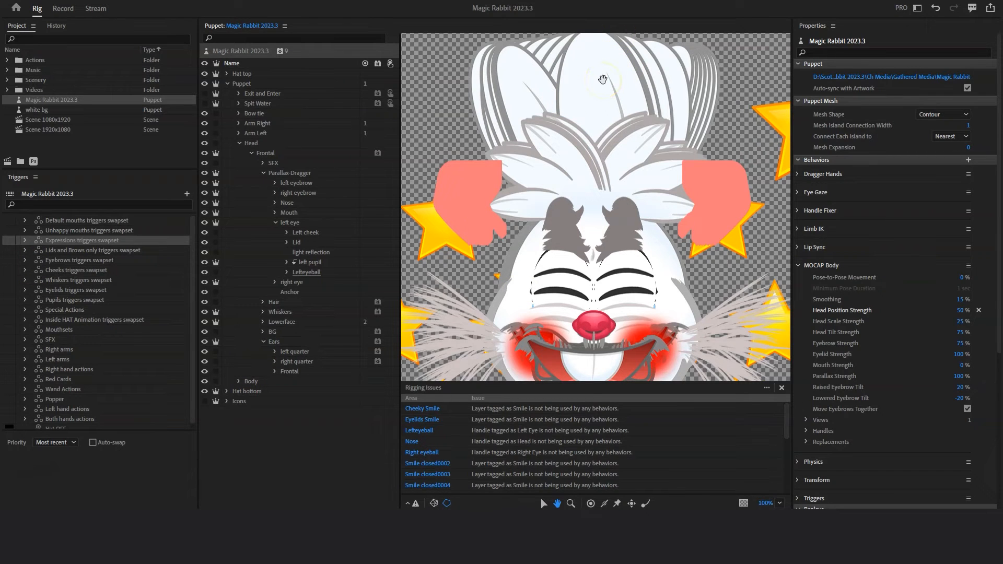
# Step: Select the Ears group and scroll its properties to the Head tag and MOCAP/TURNER behaviors
pyautogui.click(274, 342)
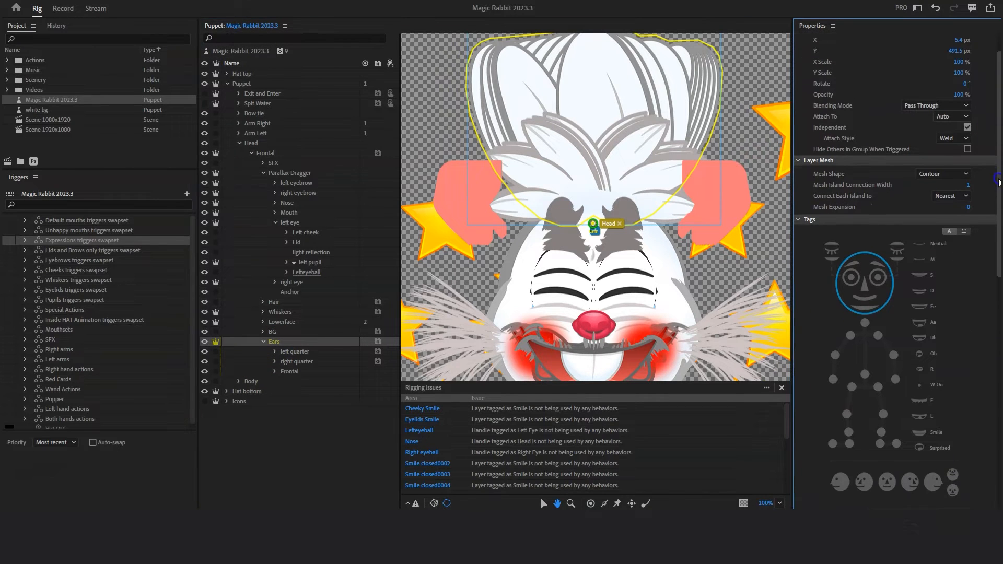
pyautogui.scroll(-3)
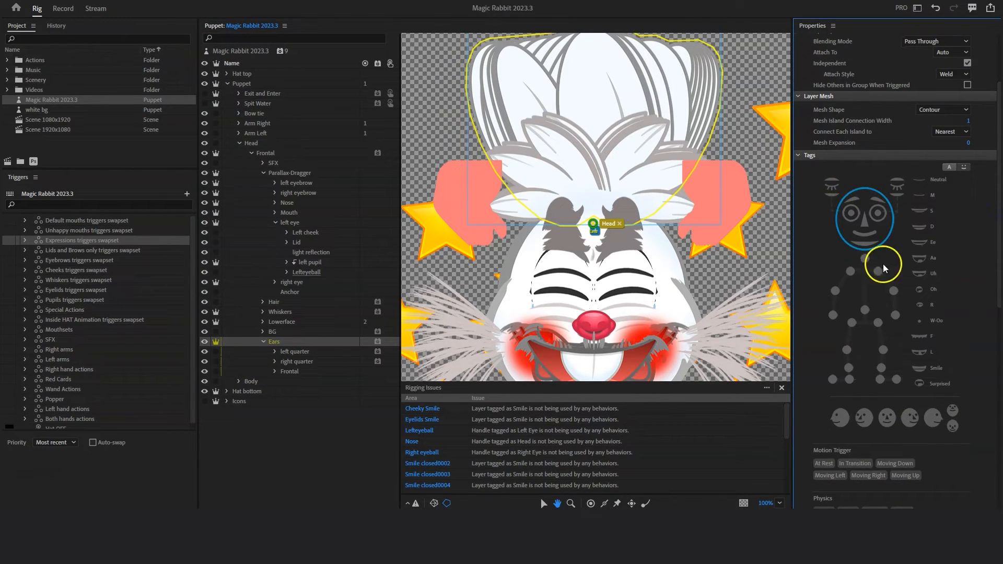
pyautogui.scroll(-3)
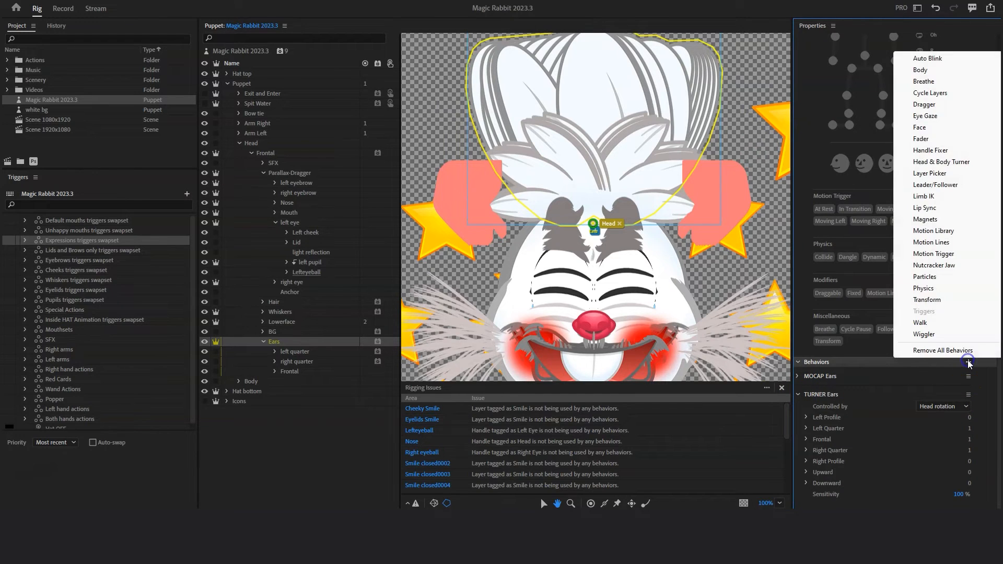
pyautogui.moveTo(943, 162)
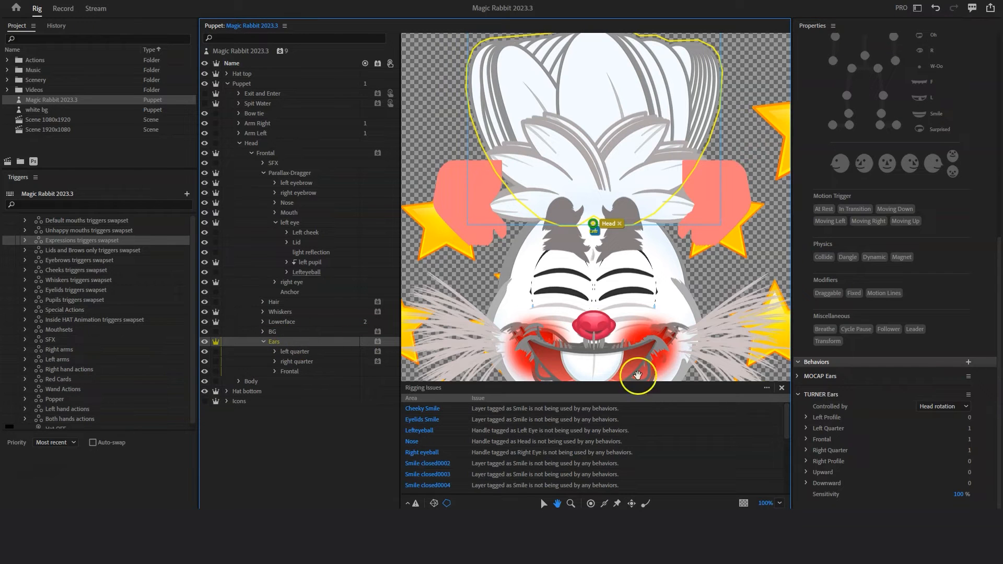
pyautogui.moveTo(303, 354)
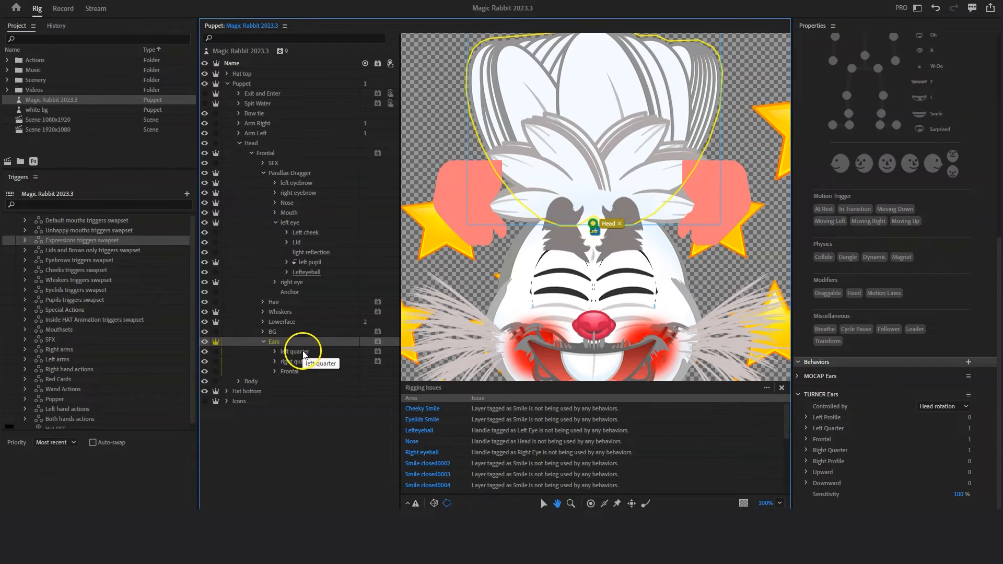
# Step: Check the Frontal ears group's tag and expand its layers
pyautogui.click(289, 371)
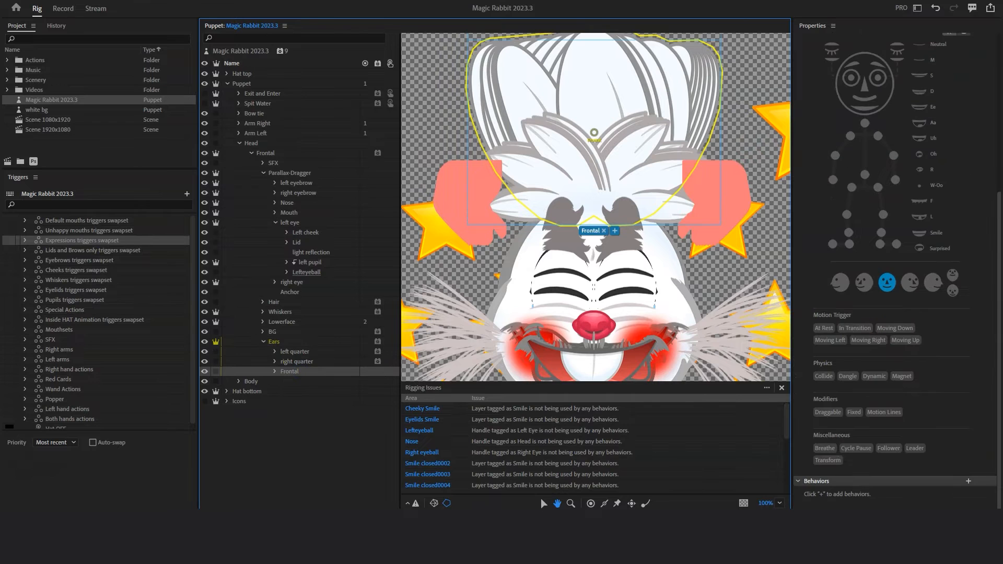
pyautogui.moveTo(888, 282)
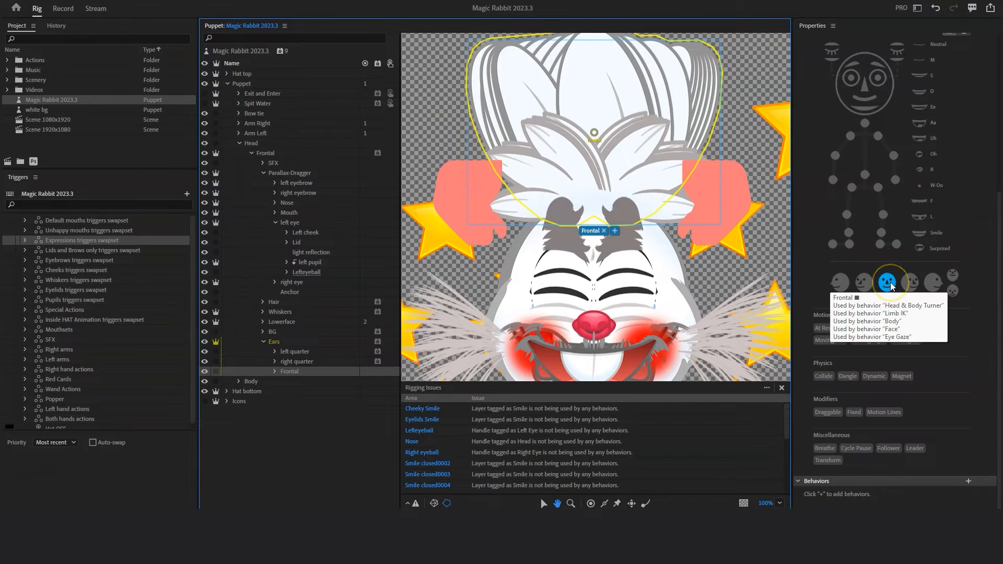
pyautogui.click(276, 372)
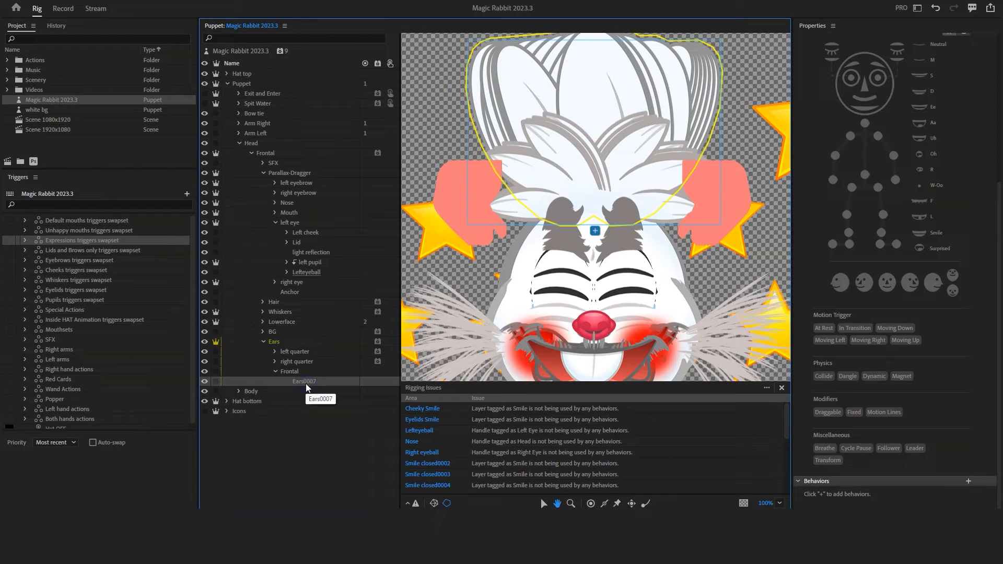
pyautogui.moveTo(302, 361)
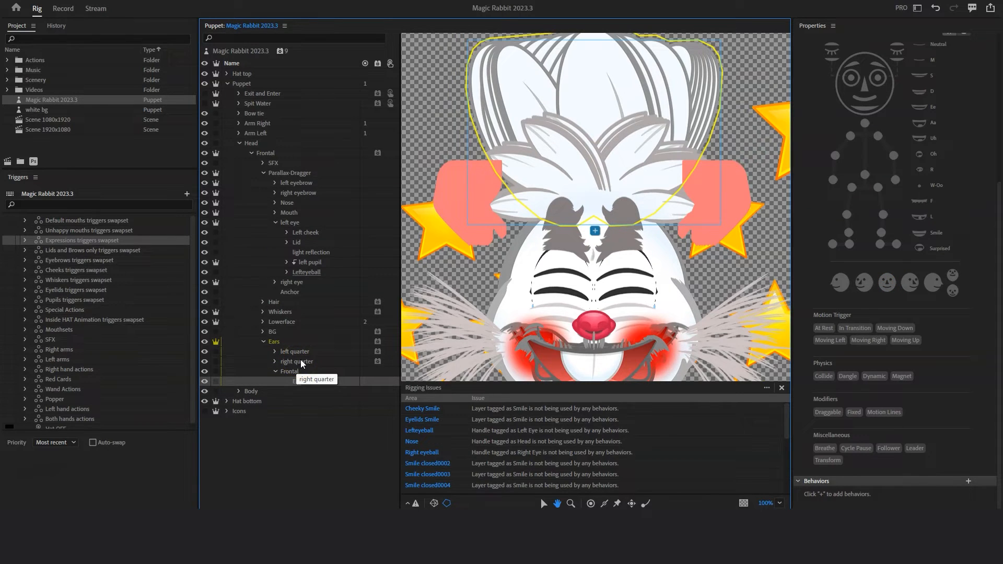
# Step: Check the Right Quarter and Left Quarter tags on the ear groups
pyautogui.click(296, 362)
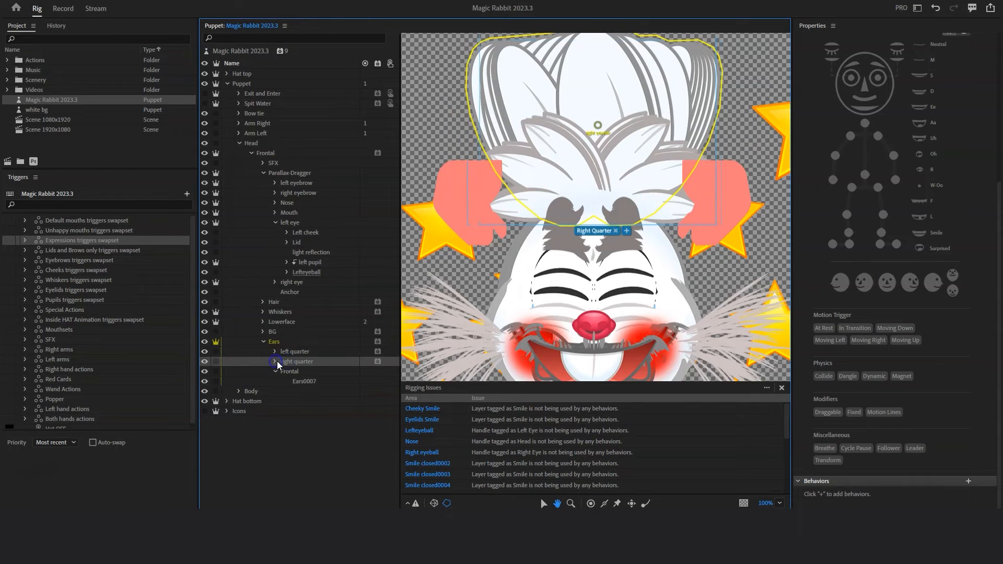
pyautogui.click(276, 362)
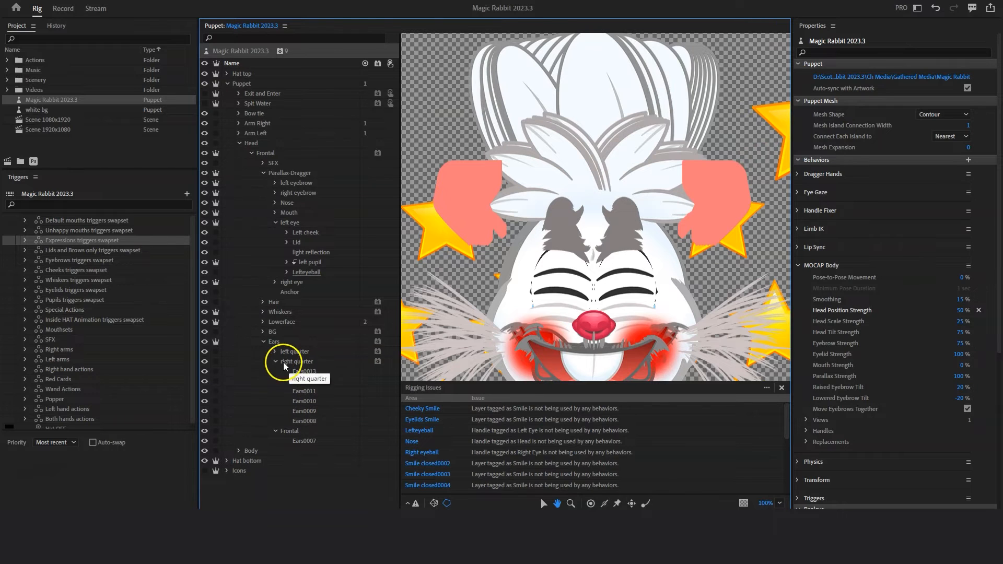
pyautogui.click(274, 361)
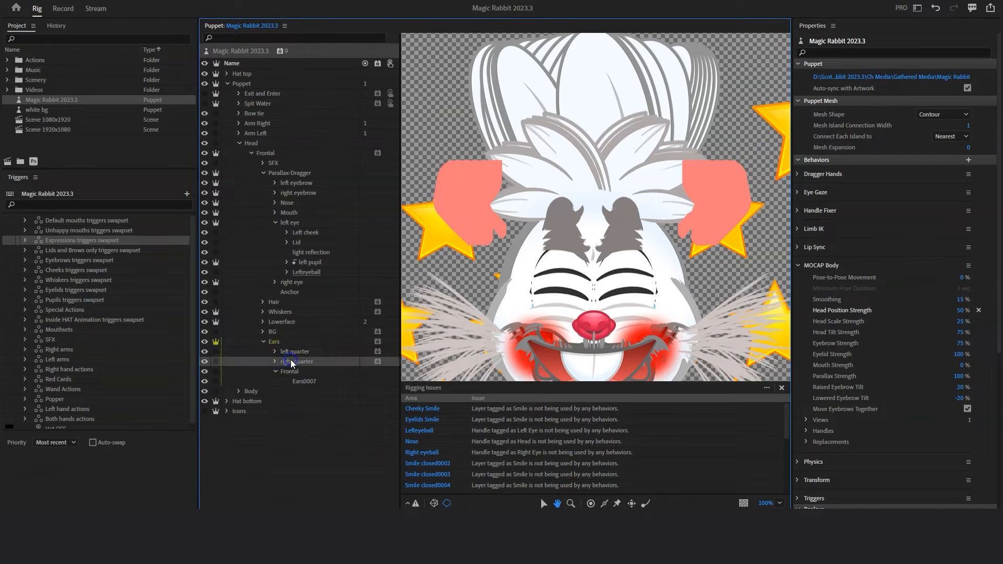
pyautogui.click(298, 362)
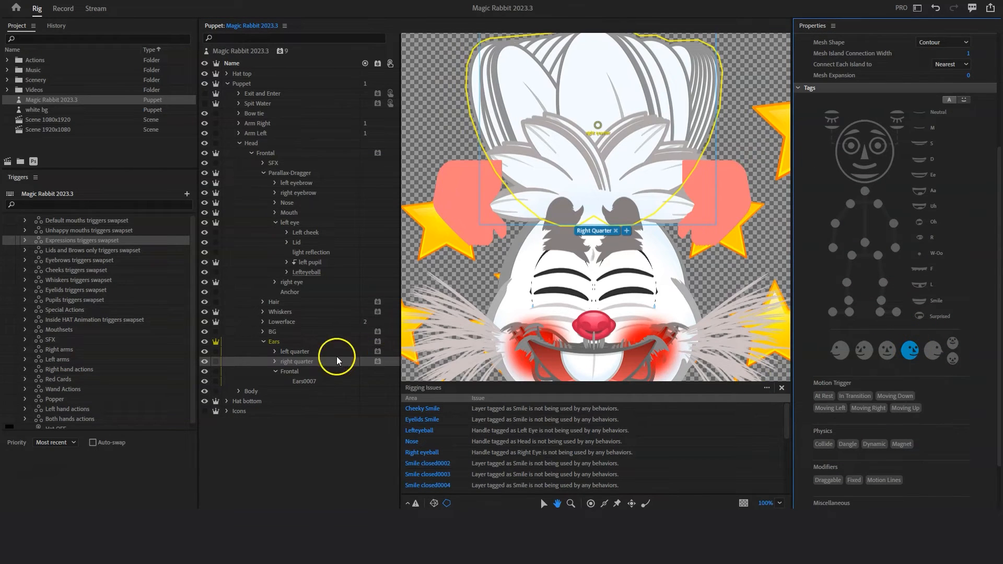
pyautogui.click(294, 351)
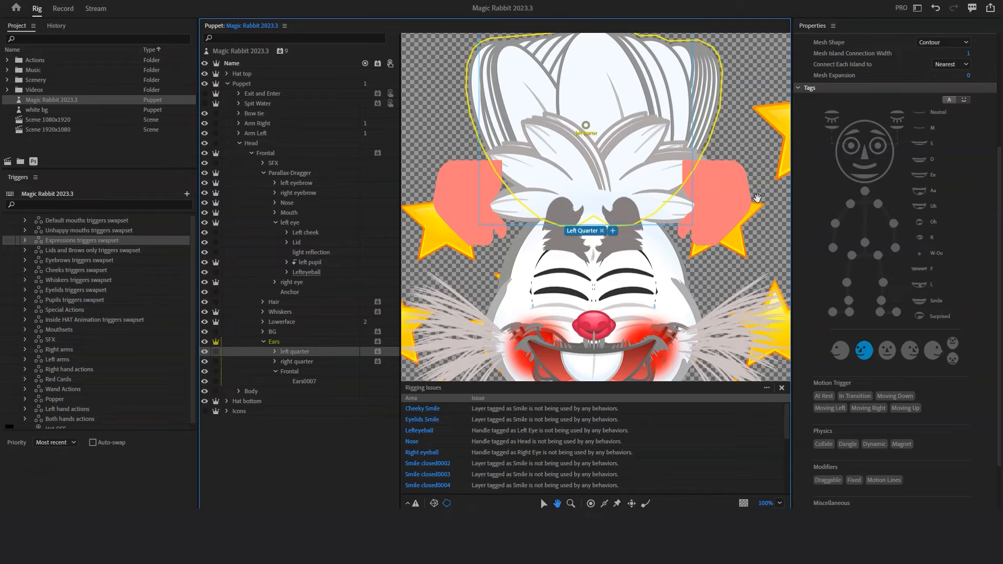
pyautogui.moveTo(757, 117)
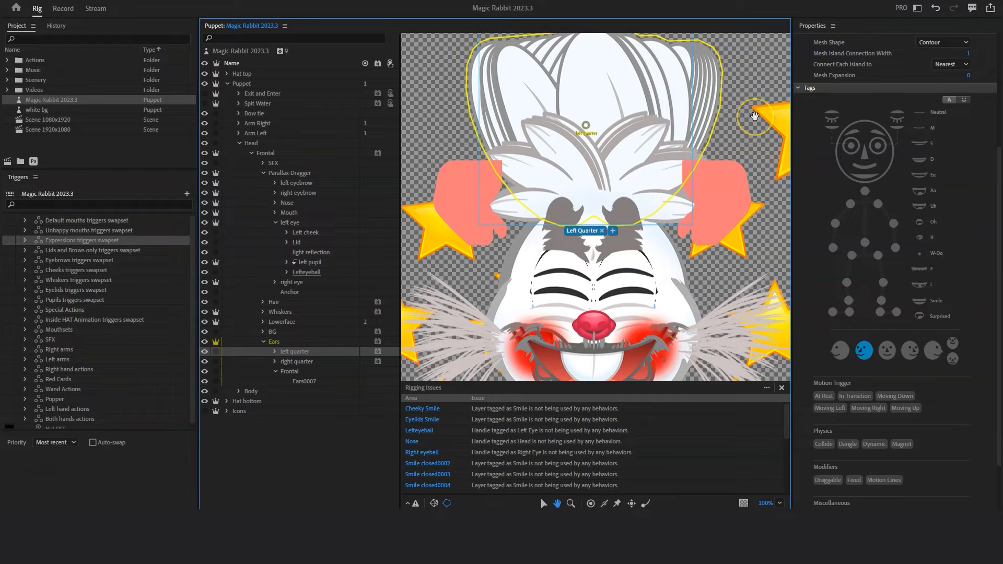
pyautogui.moveTo(623, 99)
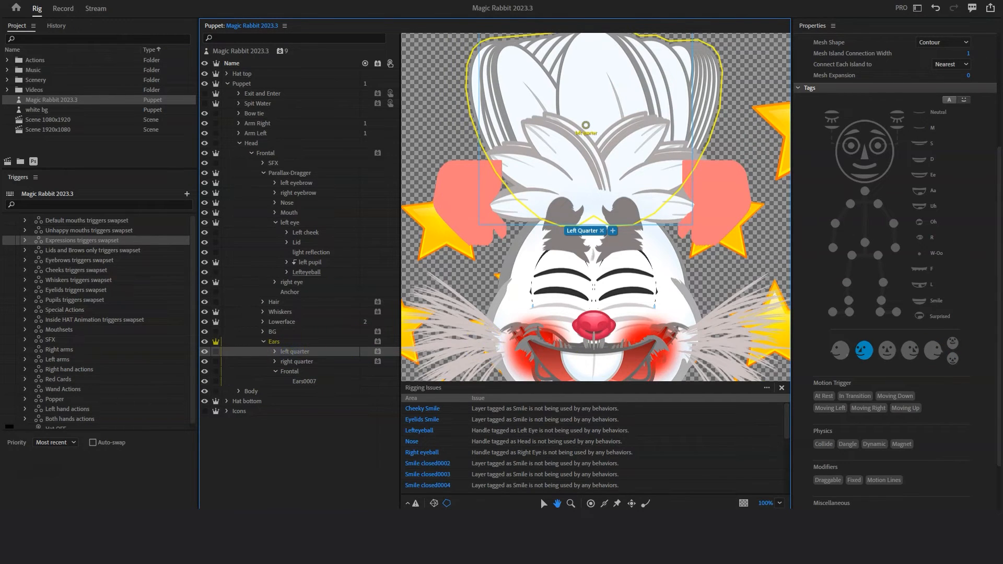
# Step: Review the left quarter ears' Cycle Layers settings, then return to Record mode
pyautogui.scroll(-3)
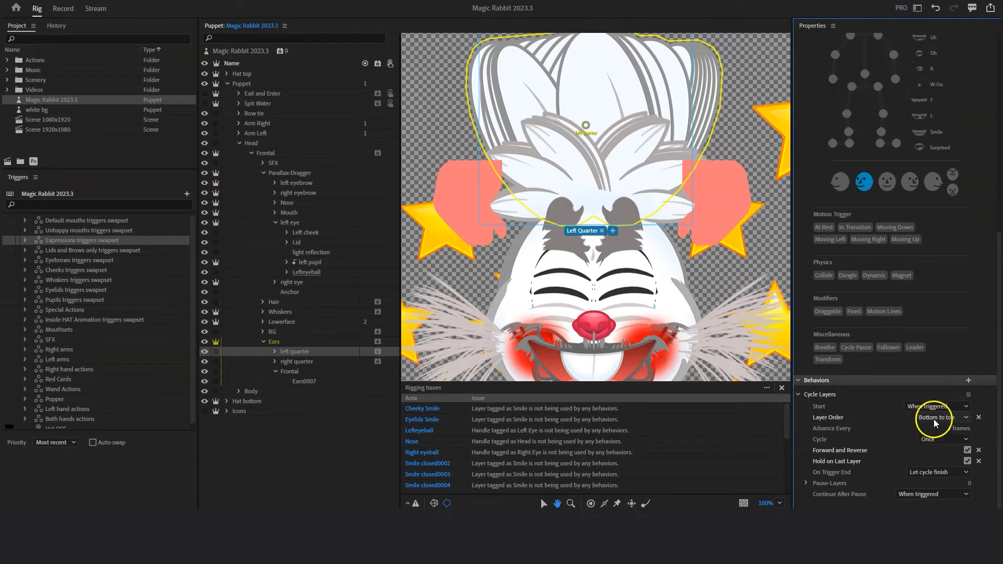
pyautogui.moveTo(842, 465)
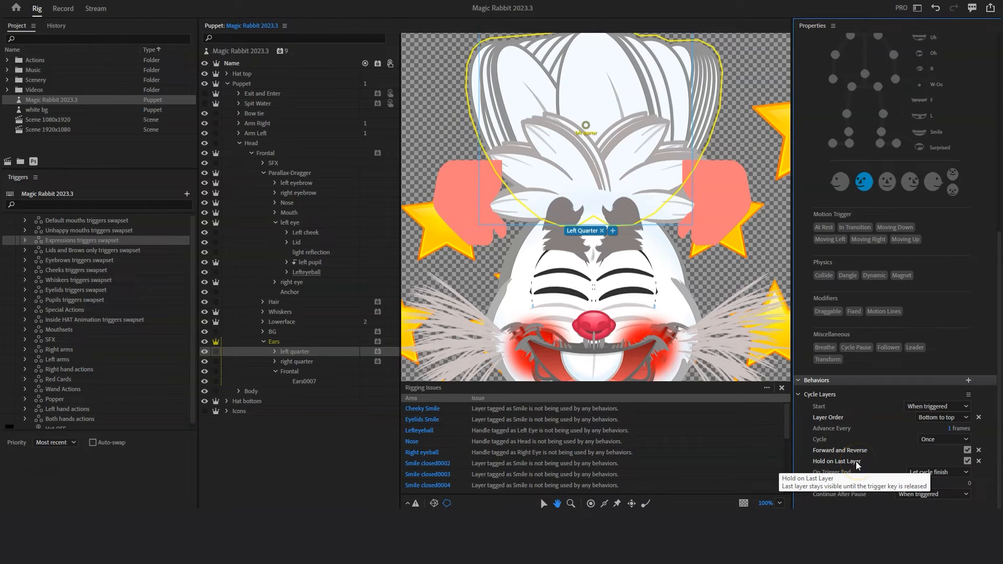
pyautogui.moveTo(847, 450)
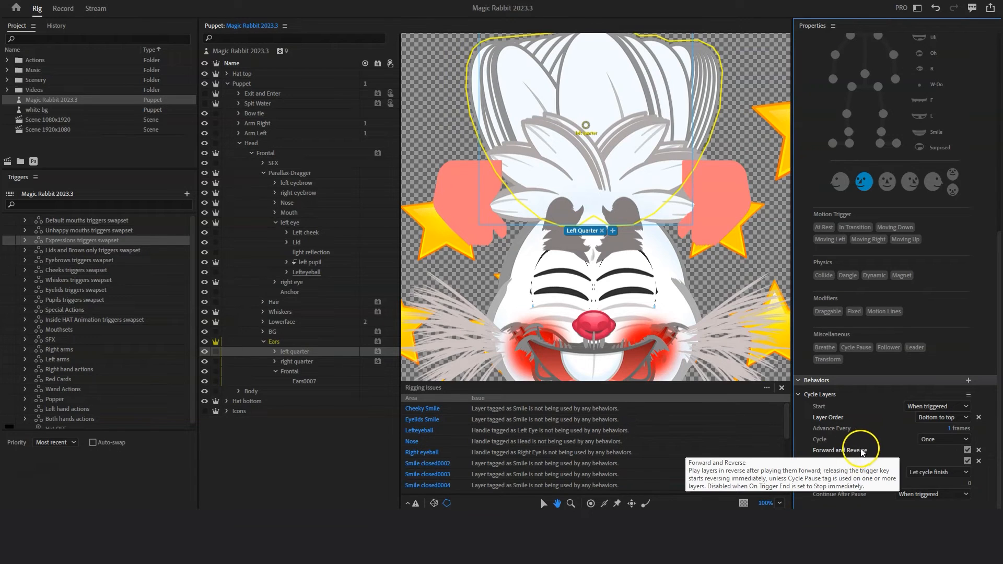
pyautogui.moveTo(861, 453)
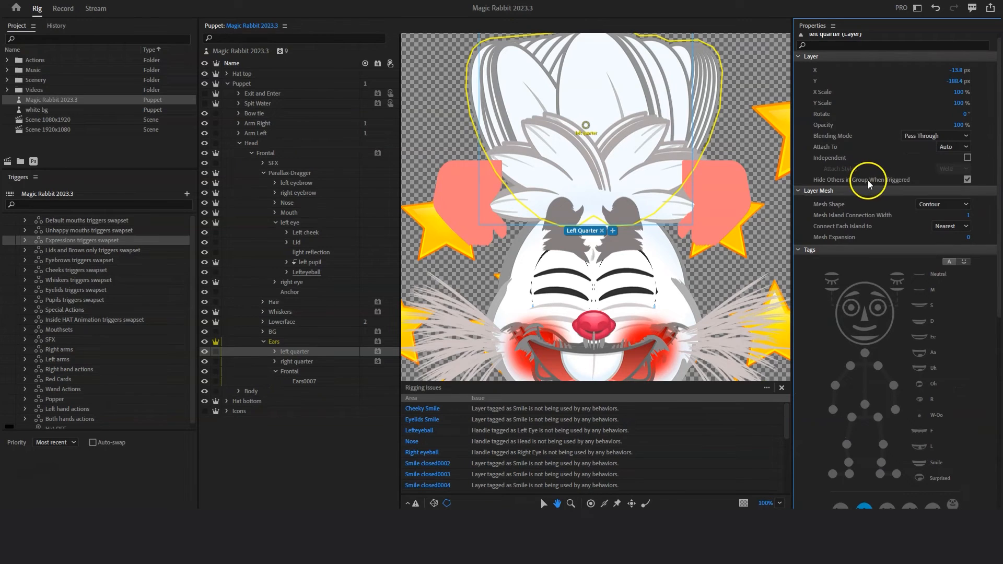
pyautogui.moveTo(891, 183)
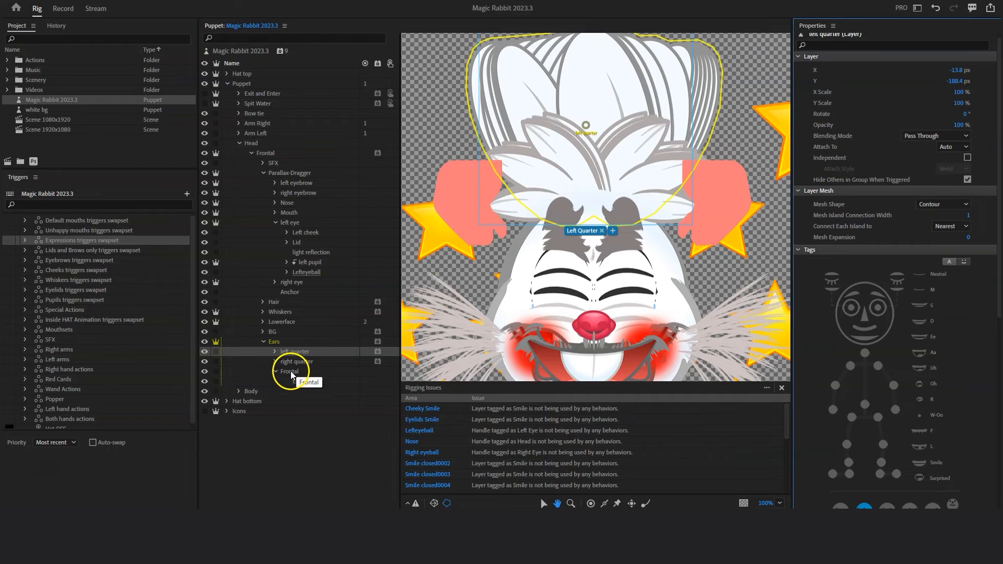
pyautogui.click(63, 8)
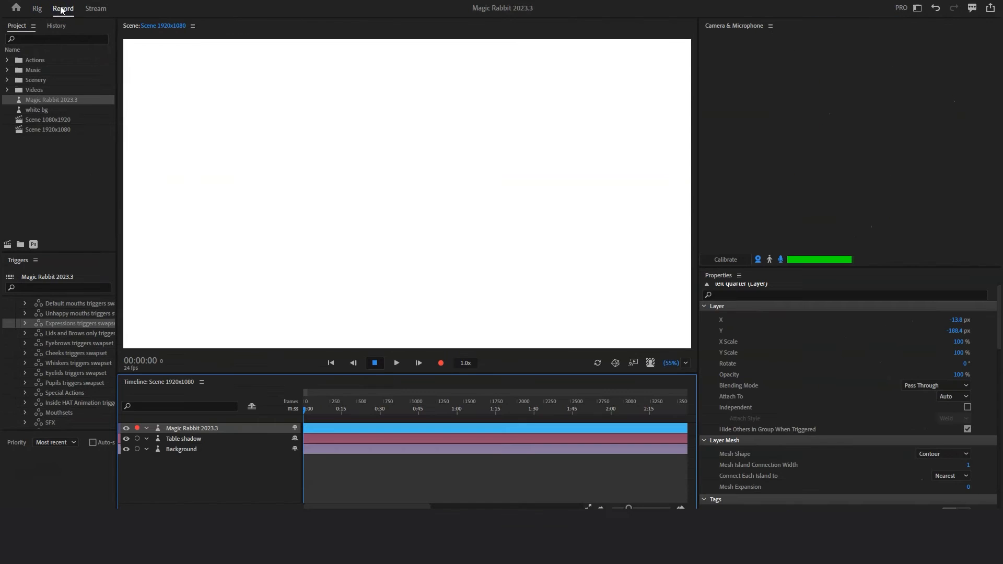